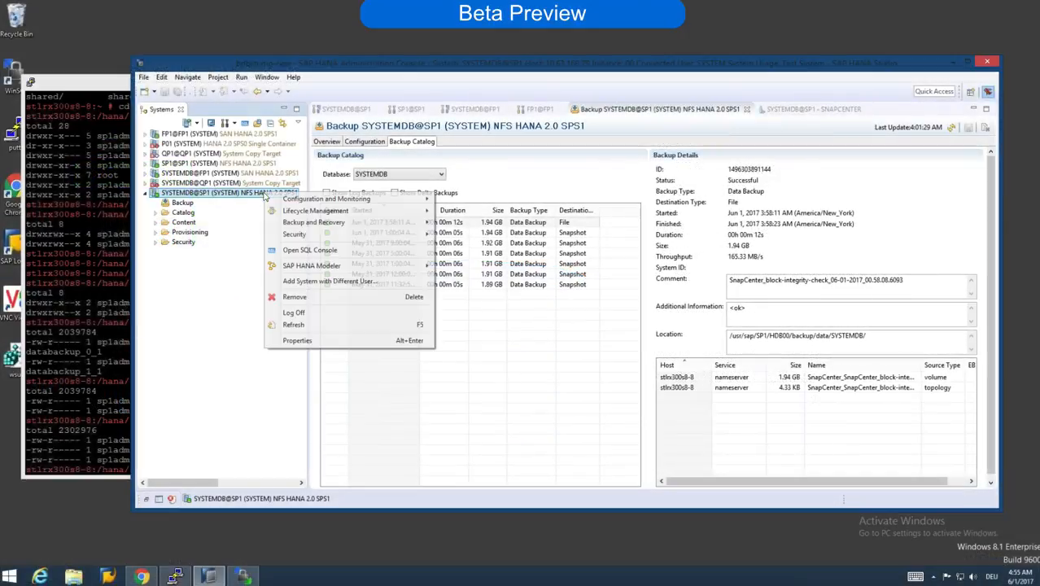
mouse_move(313, 222)
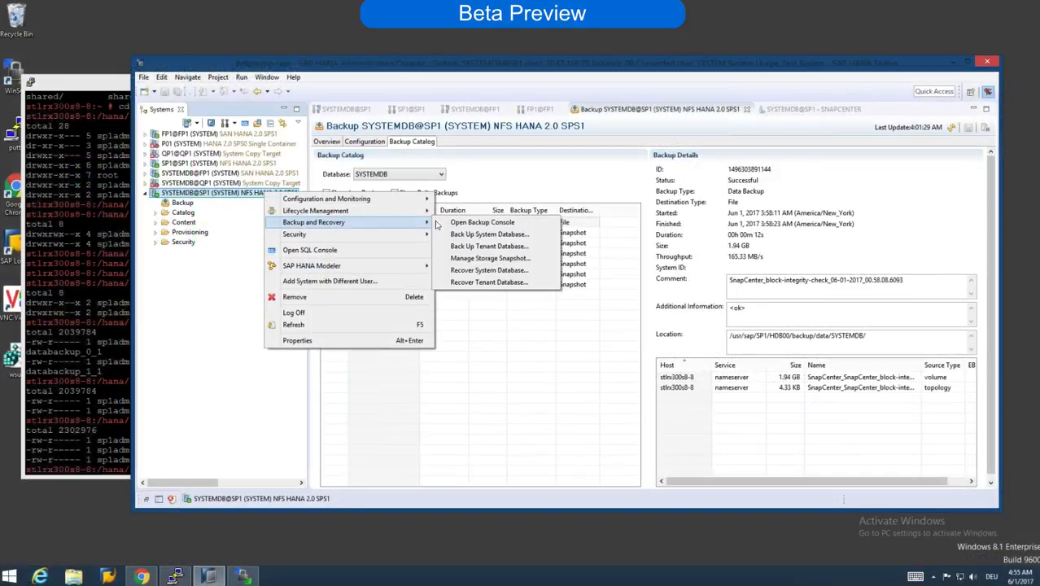
mouse_move(488, 271)
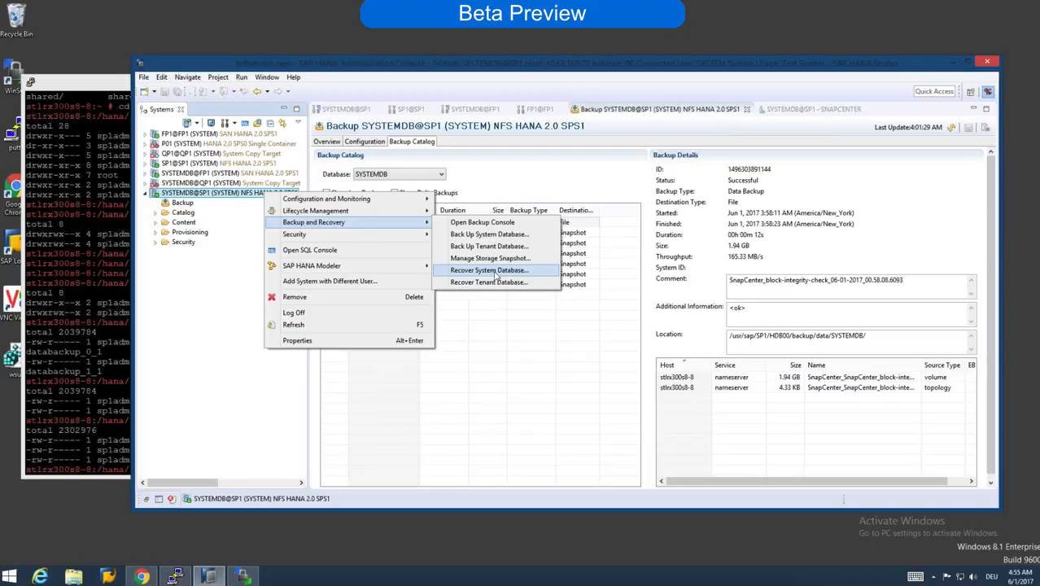
Step: Start Recover System Database for SYSTEMDB and accept the file-system backup catalog location
click(488, 271)
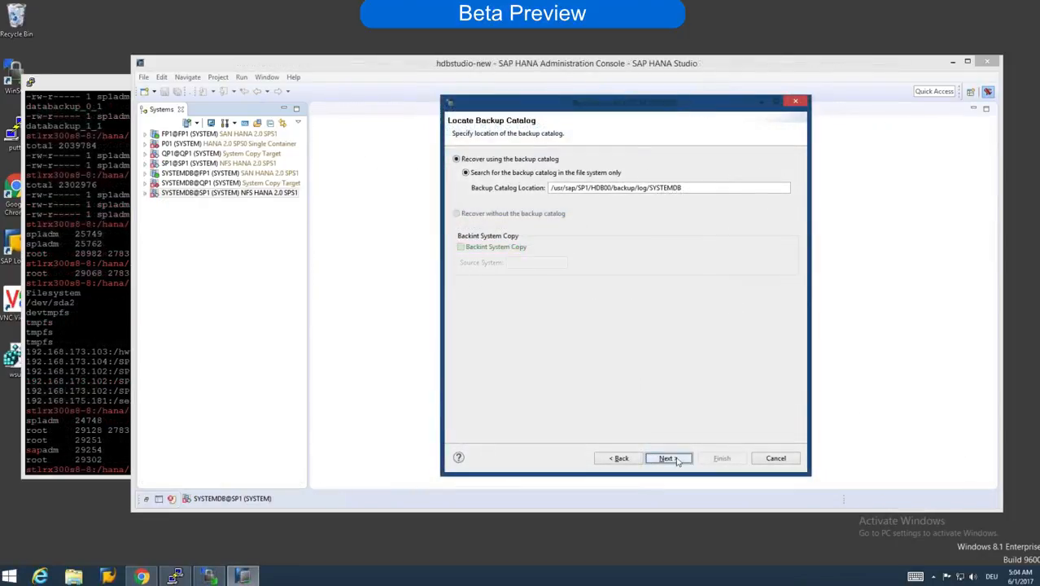
click(667, 459)
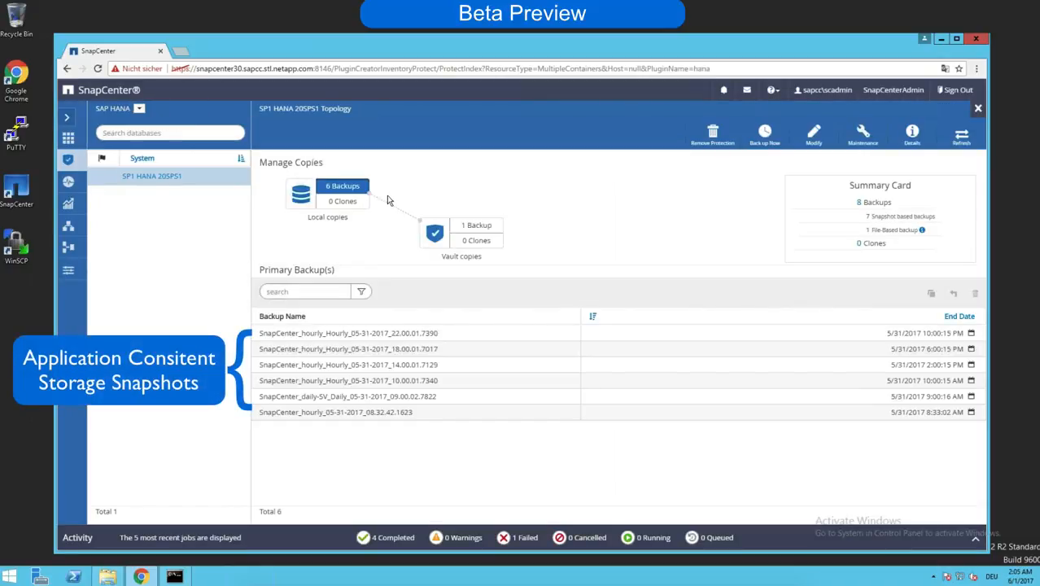
mouse_move(525, 290)
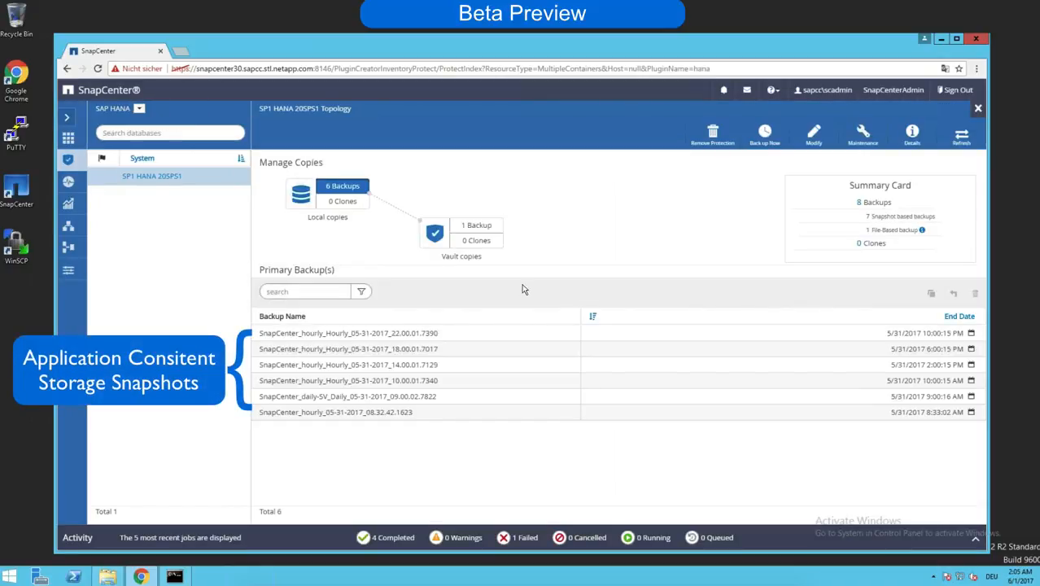
Step: Review the SP1 HANA resource's primary backups and switch to the PuTTY session
click(349, 332)
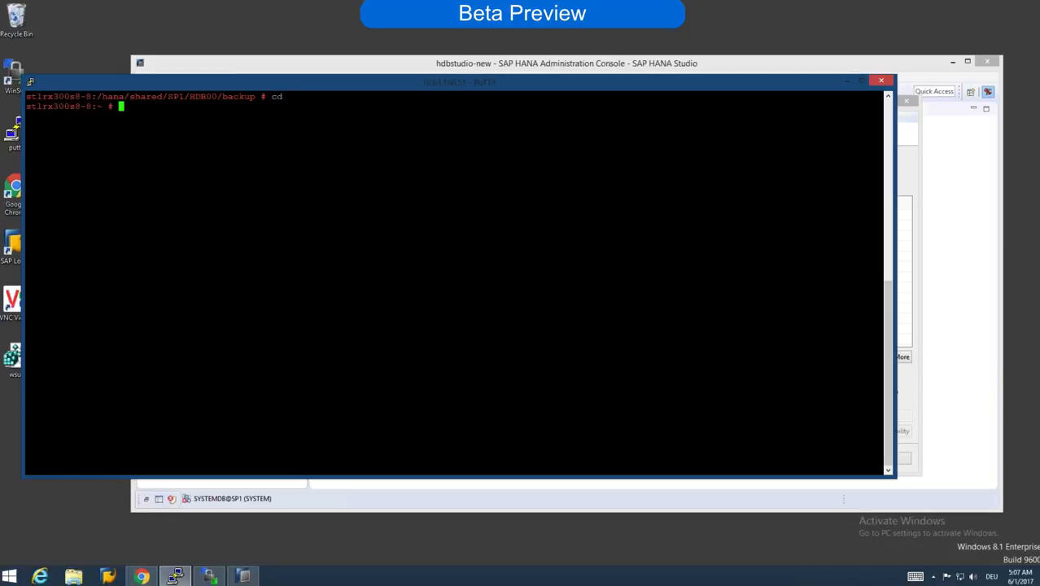
Step: List mounted file systems with df and unmount /hana/data/SP1/mnt00001
text(df)
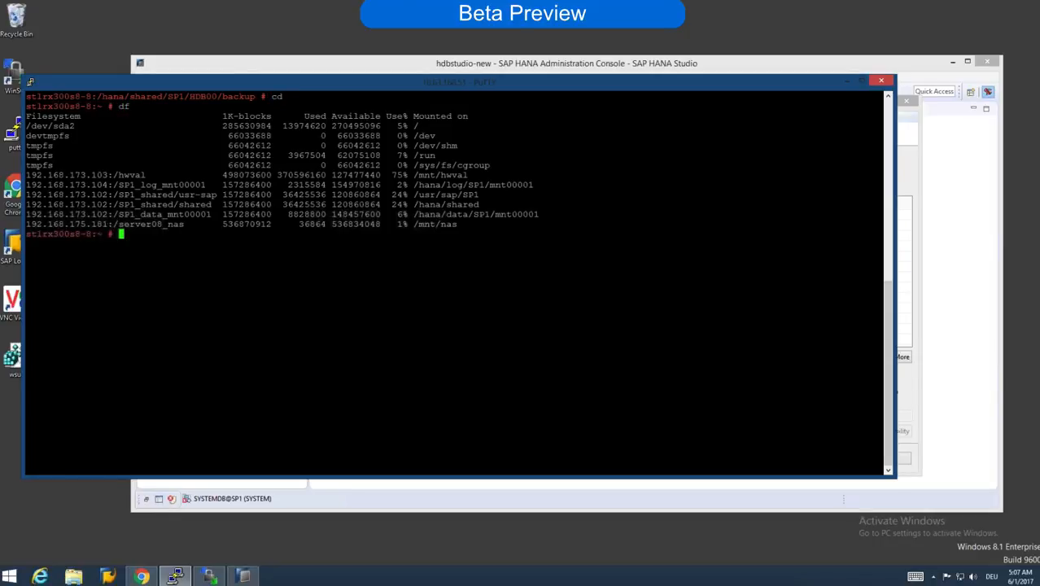
text(umount)
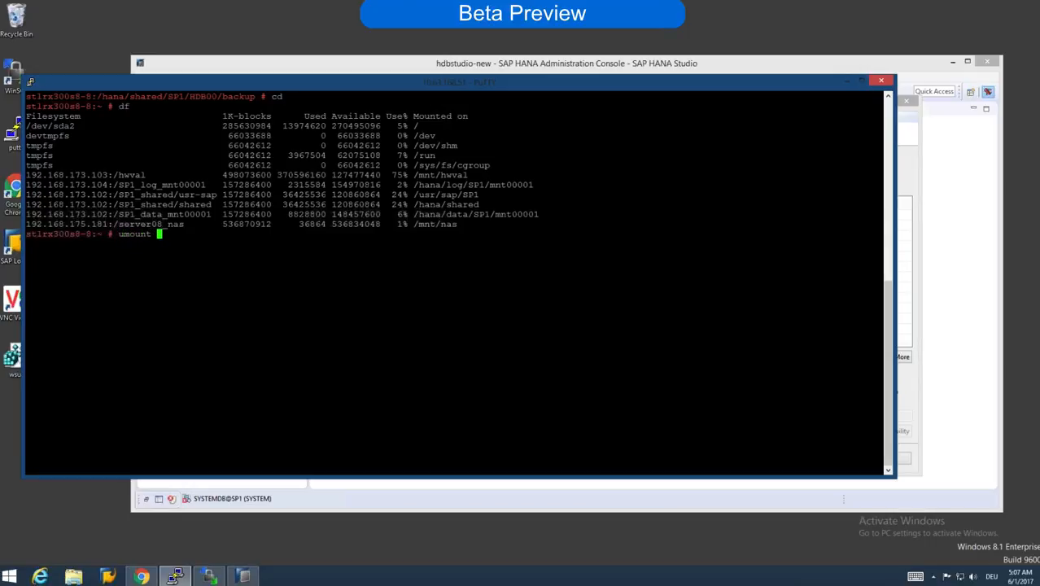
double_click(488, 213)
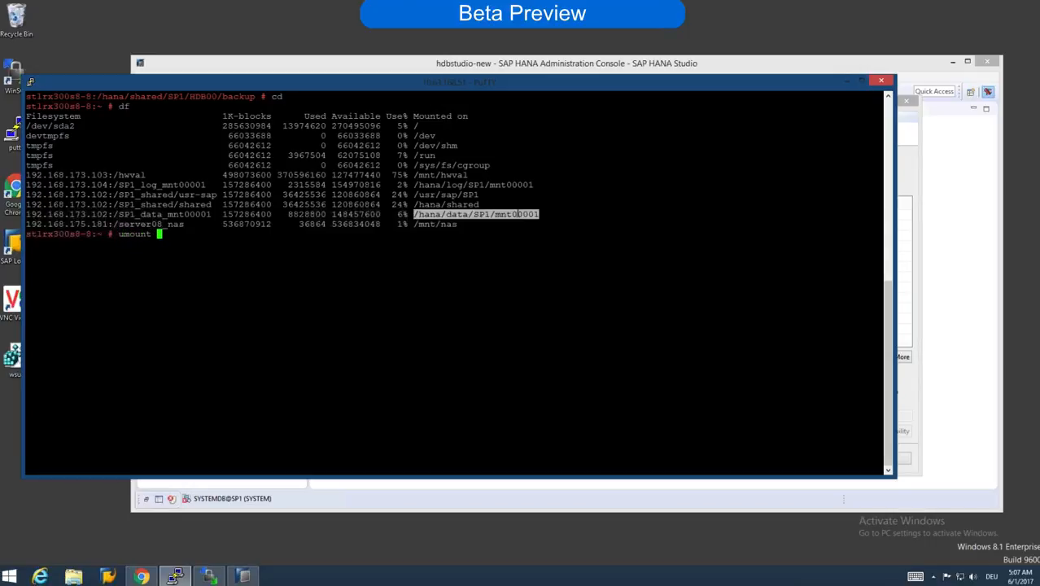
text(/hana/data/SP1/mnt00001)
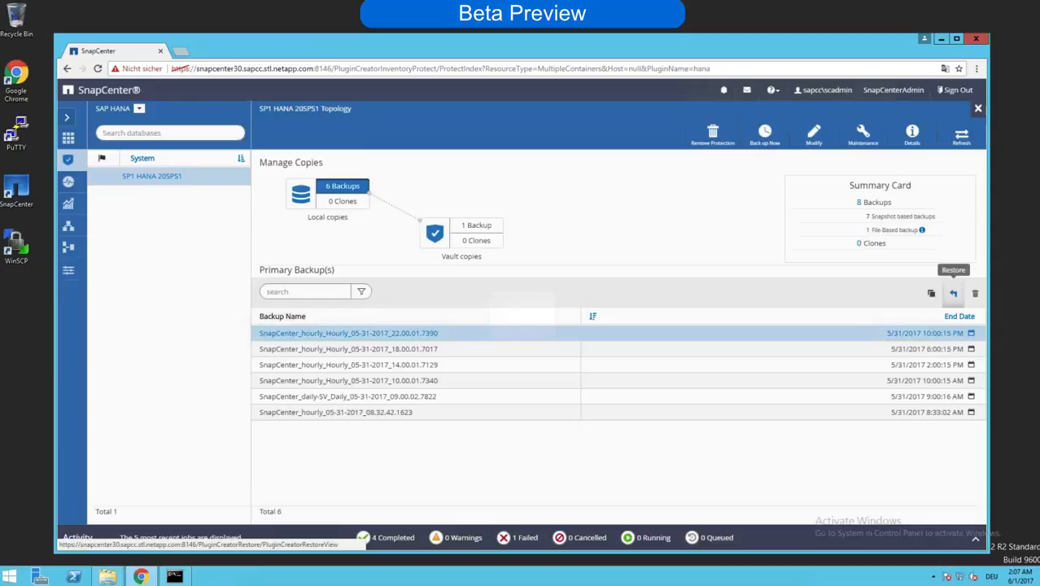
Step: Restore the complete resource from the 22.00.01 hourly backup, skipping pre/post commands and notification
click(954, 293)
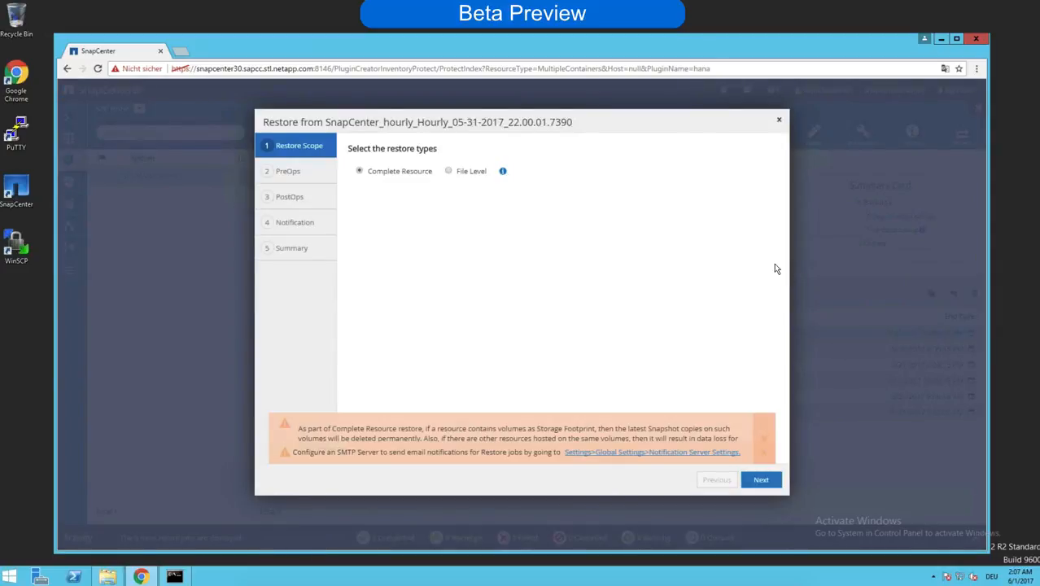
mouse_move(604, 337)
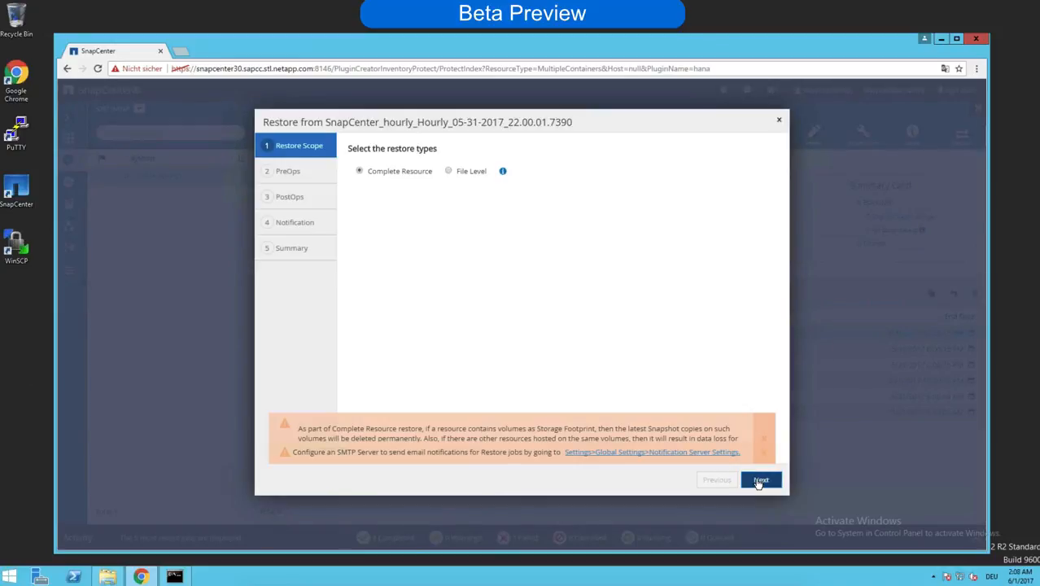
click(762, 479)
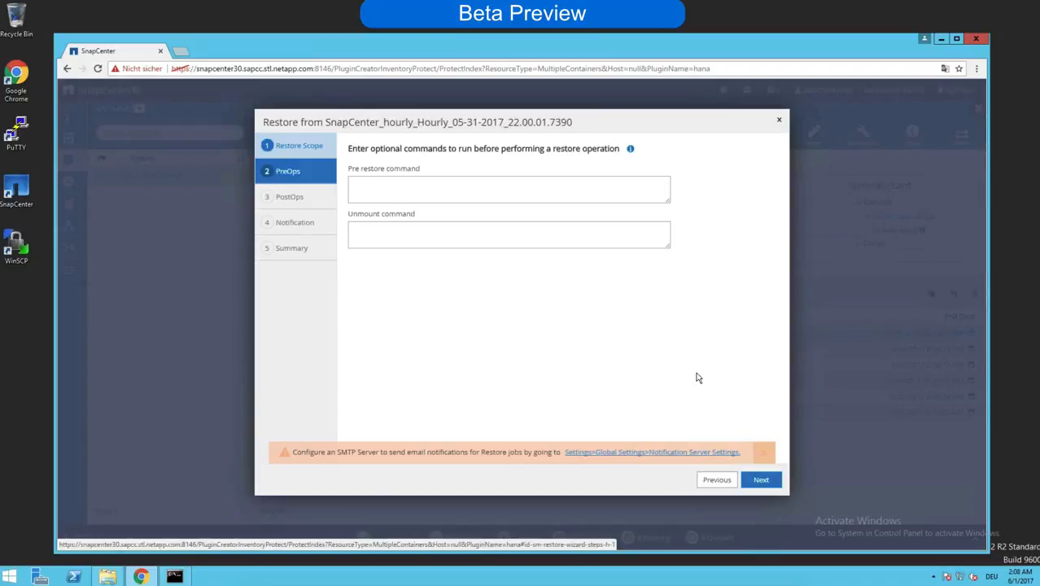
click(762, 479)
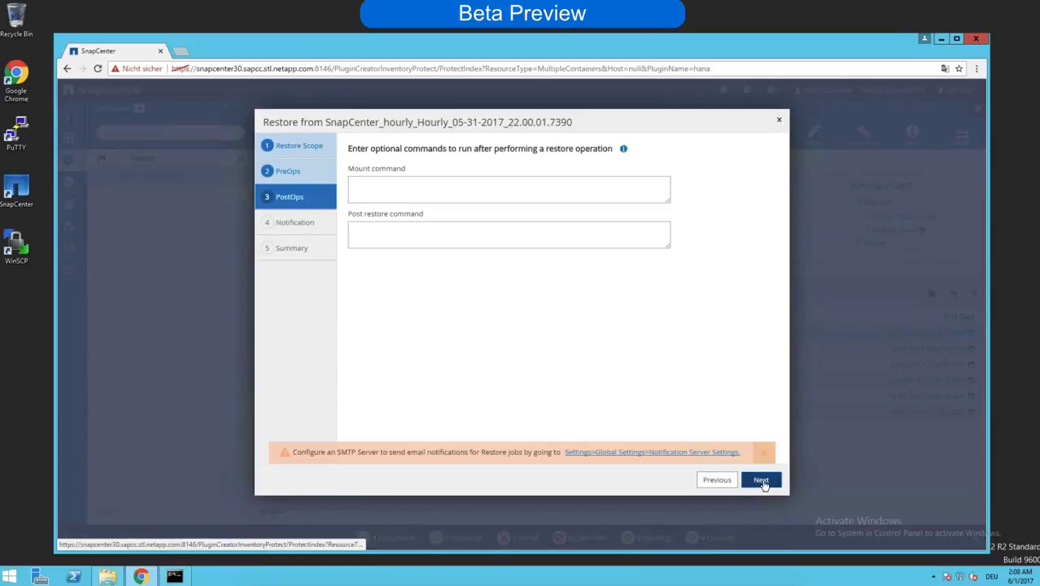
click(762, 479)
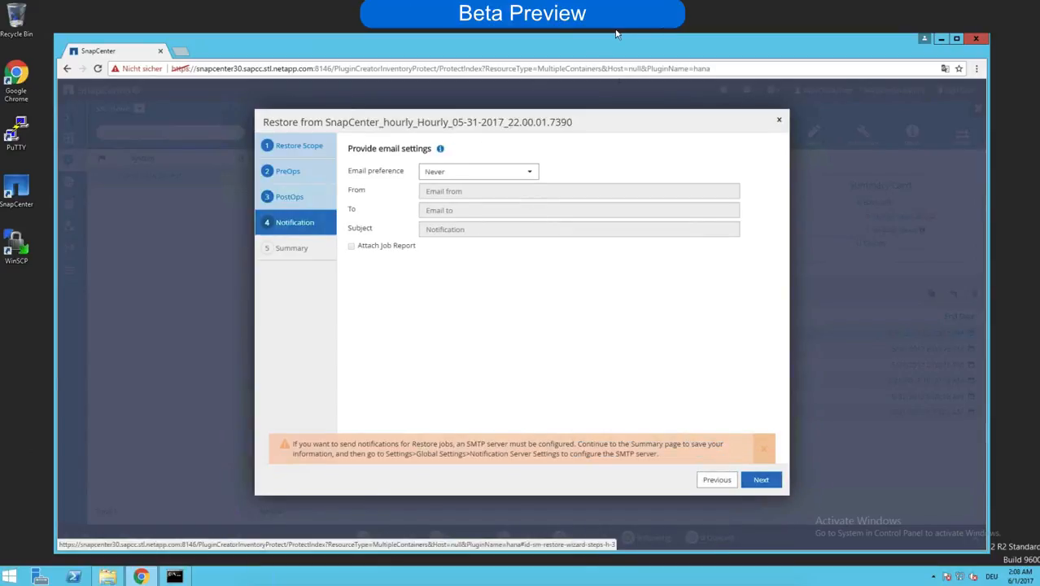
click(762, 479)
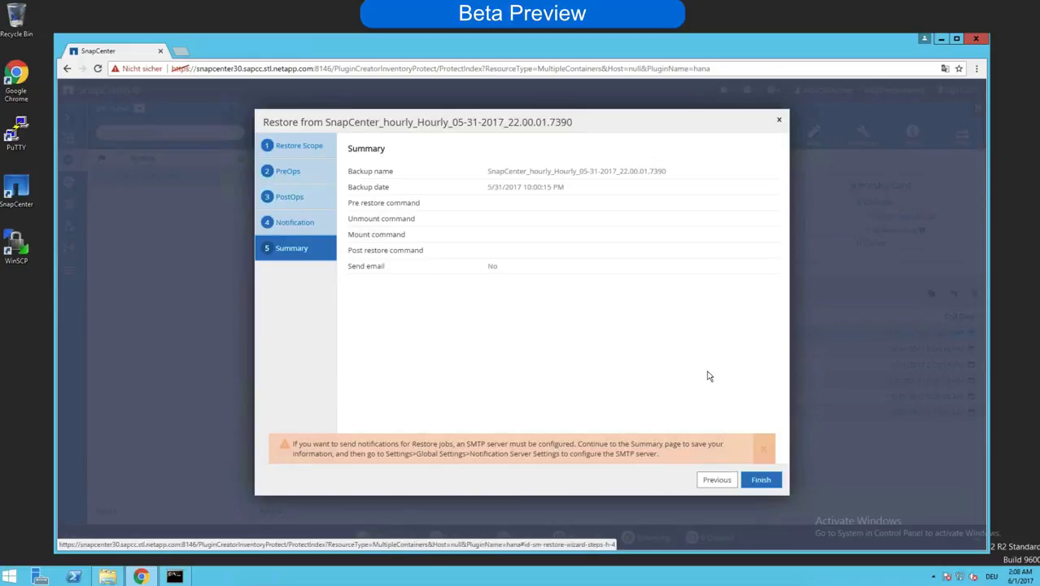
click(762, 479)
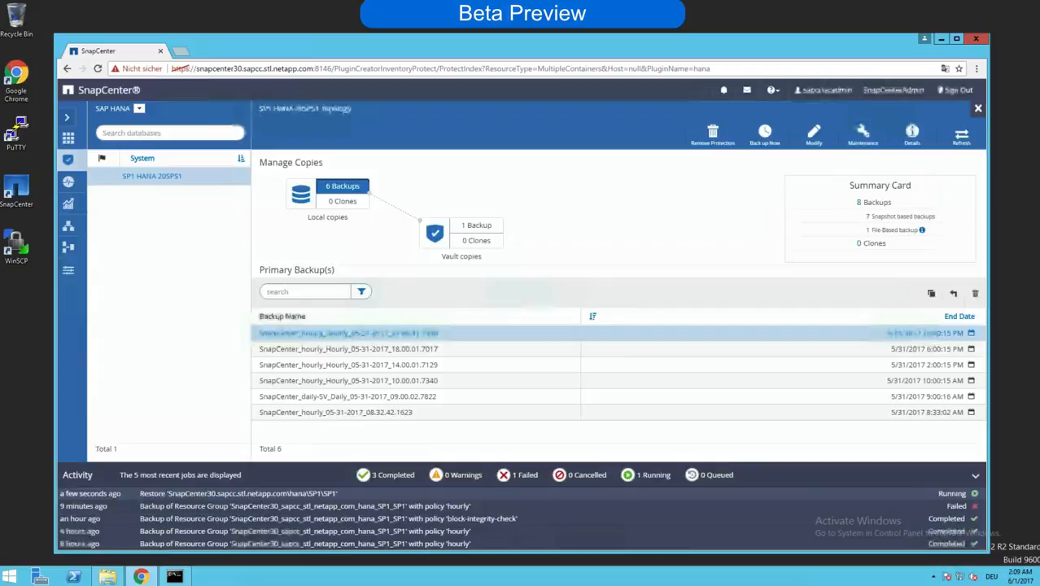
Step: Open the running restore job's details to watch the unmount, restore and mount steps complete
click(244, 492)
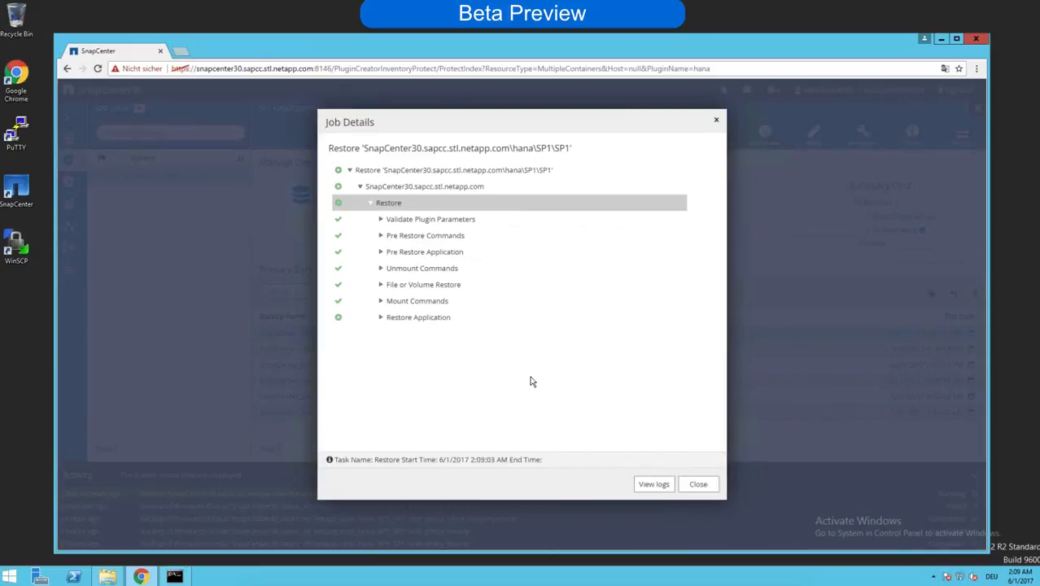
mouse_move(563, 365)
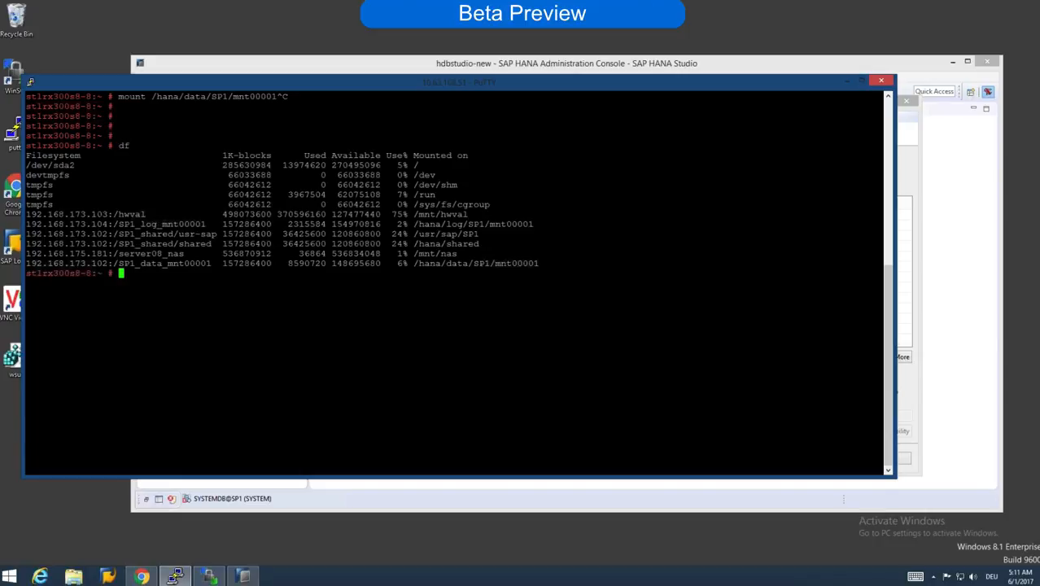
Step: List /hana/data/SP1/mnt00001/ and hdb00001/ to confirm the restored data directories
text(ll /)
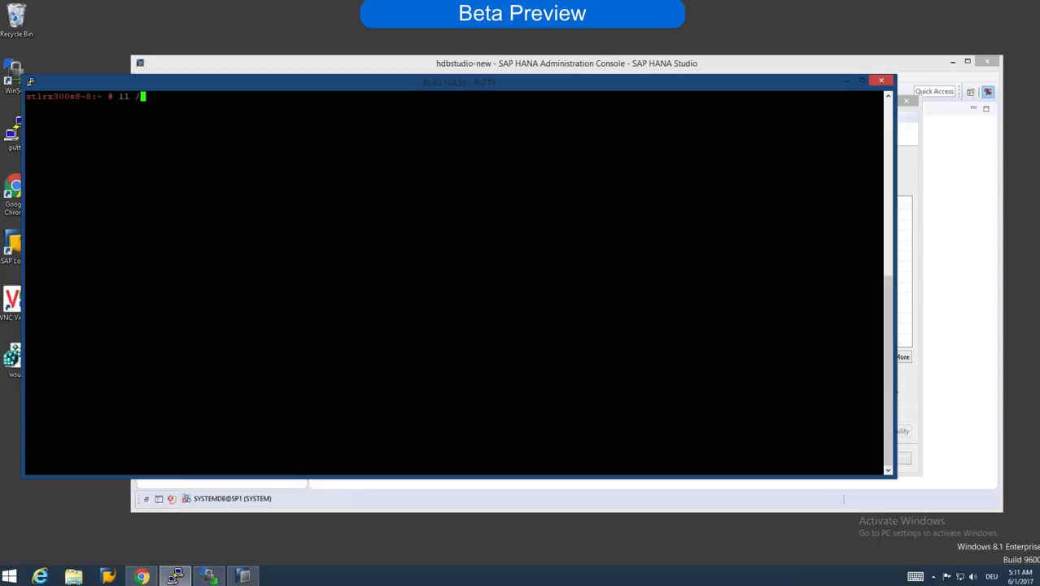
text(hana/data/SP1/mnt00001)
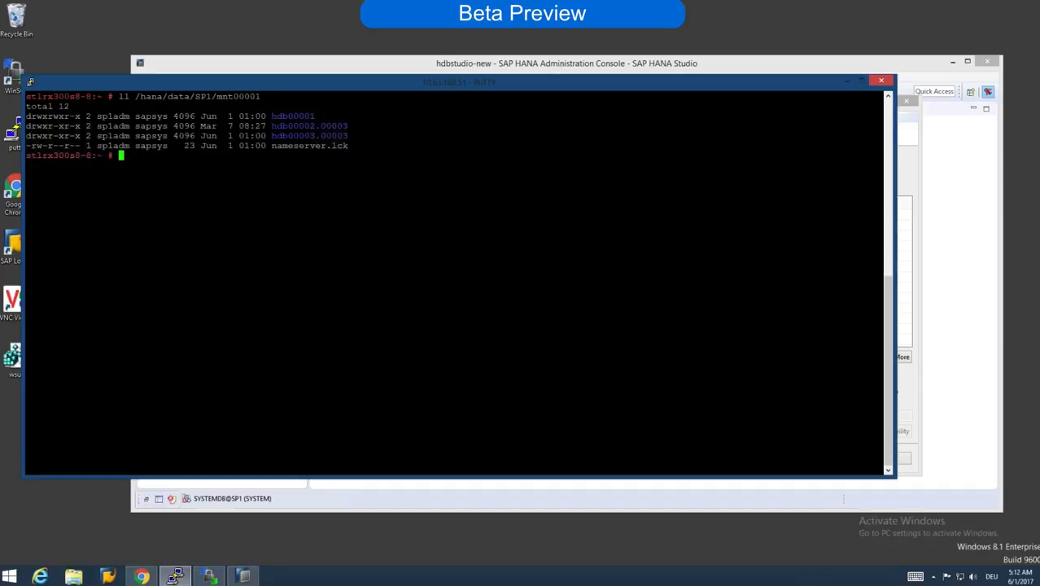
text(ll /hana/data/SP1/mnt00001/)
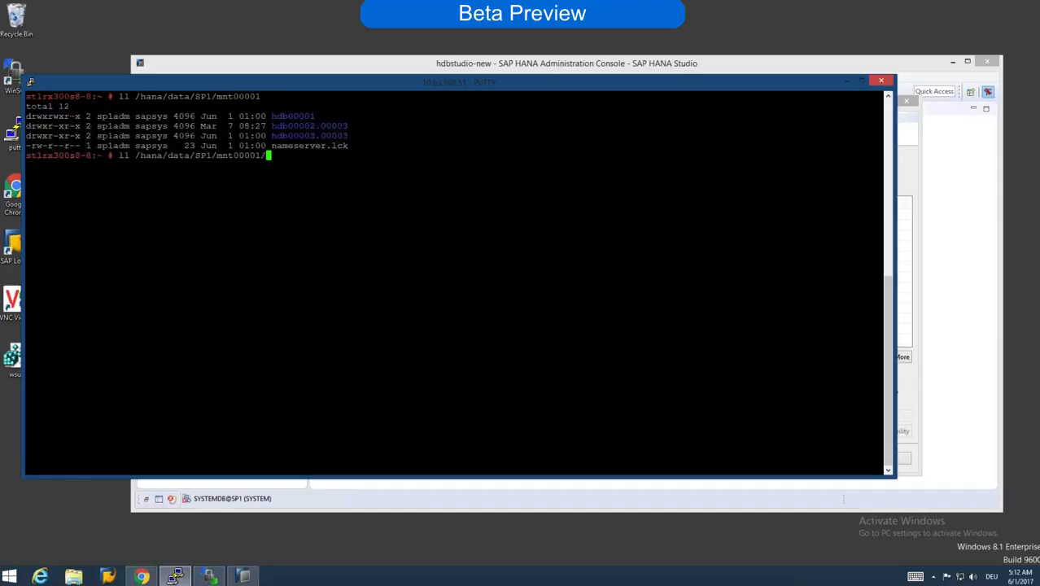
text(hdb00001/)
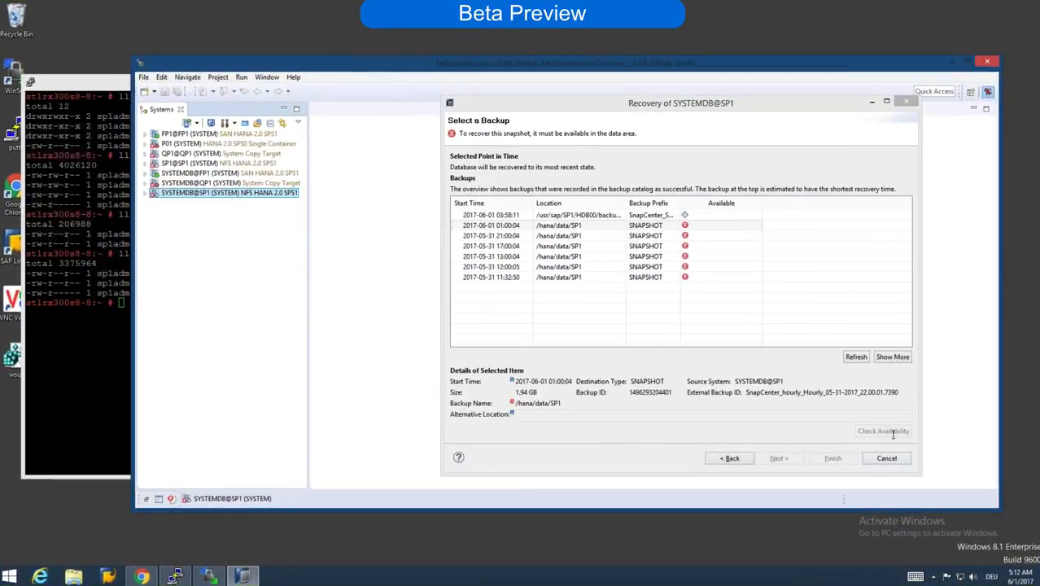
Step: Check snapshot availability, accept default settings, review and finish the SYSTEMDB@SP1 recovery
click(857, 359)
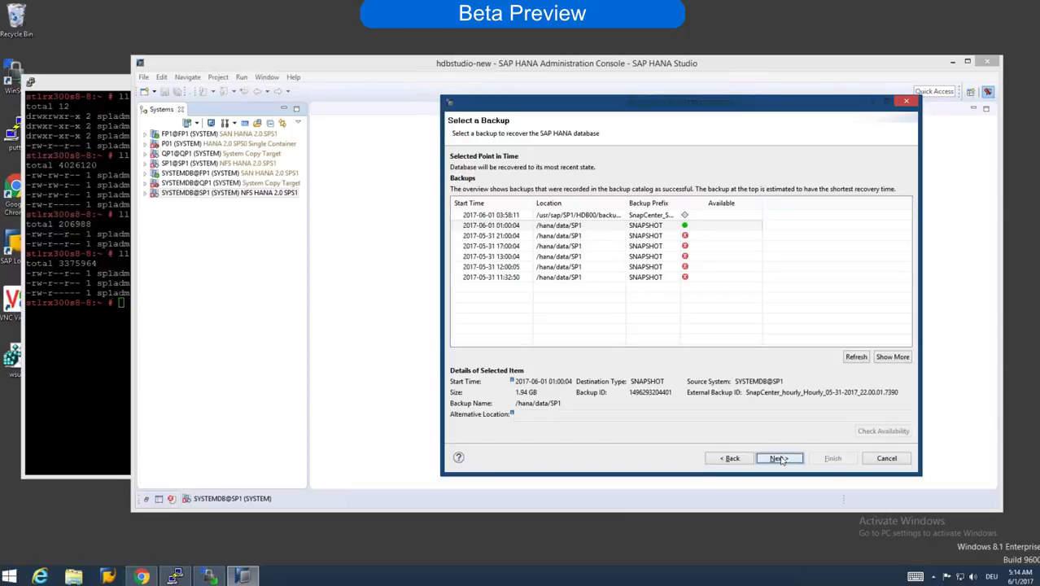
click(780, 459)
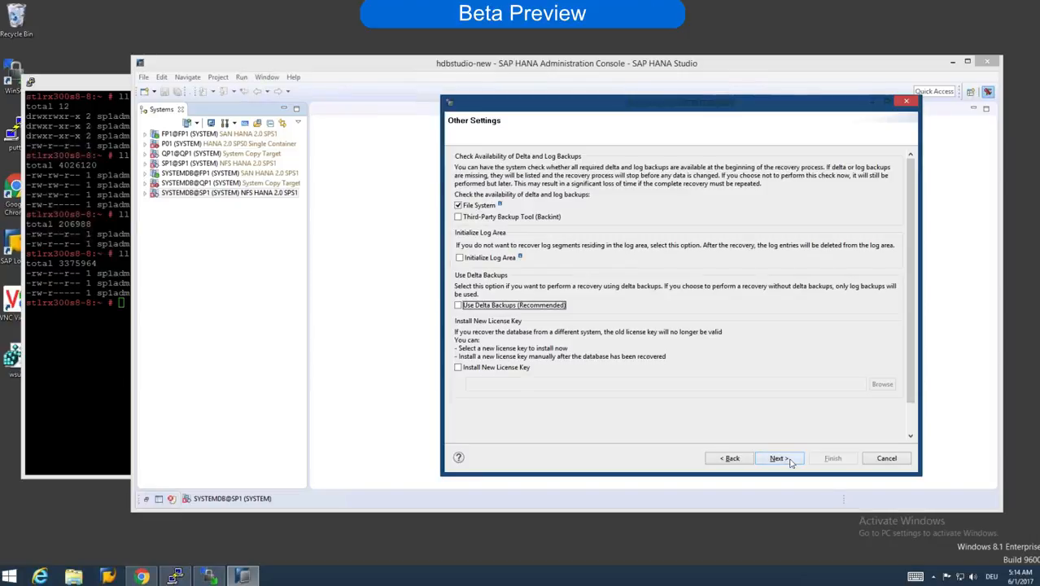
click(778, 460)
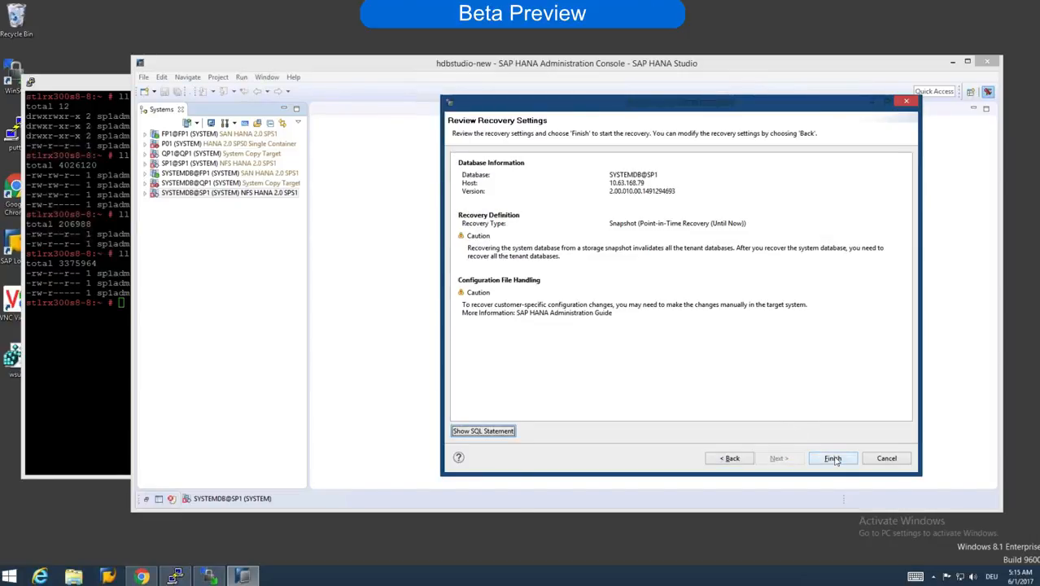
click(832, 459)
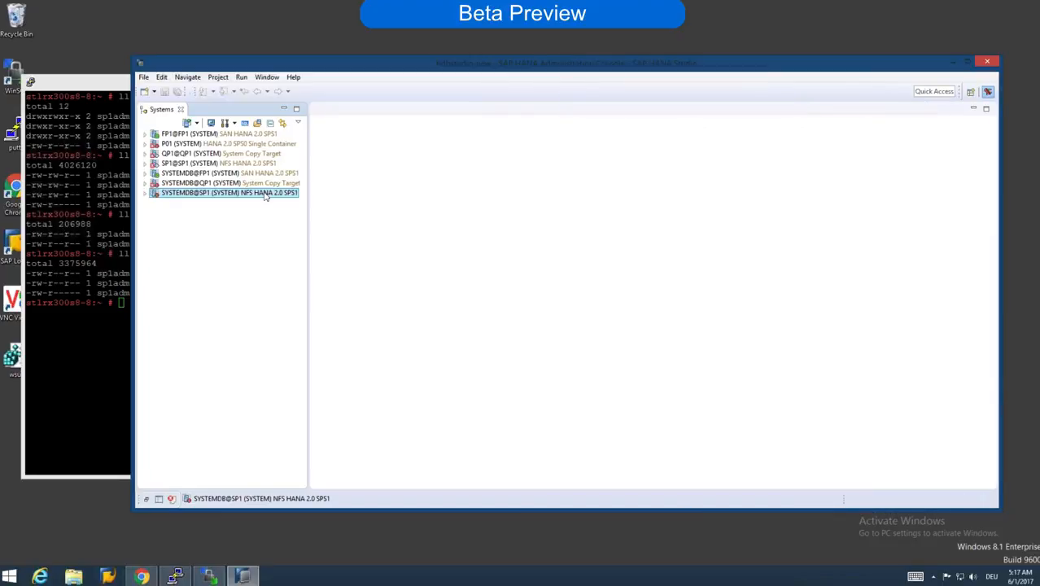
Step: Start tenant recovery for SP1 to its most recent state and agree to stop the database
right_click(229, 192)
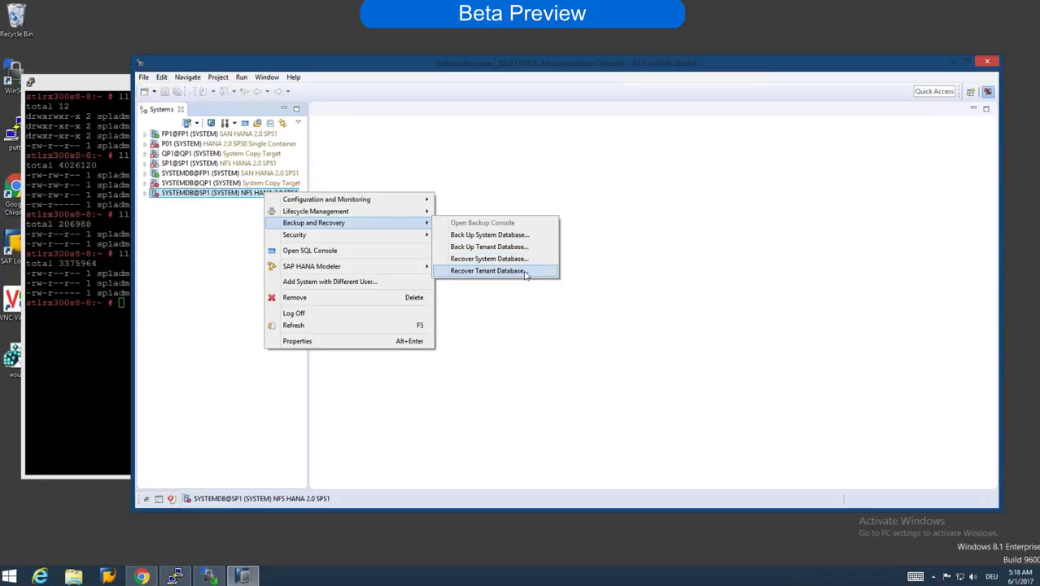
click(489, 271)
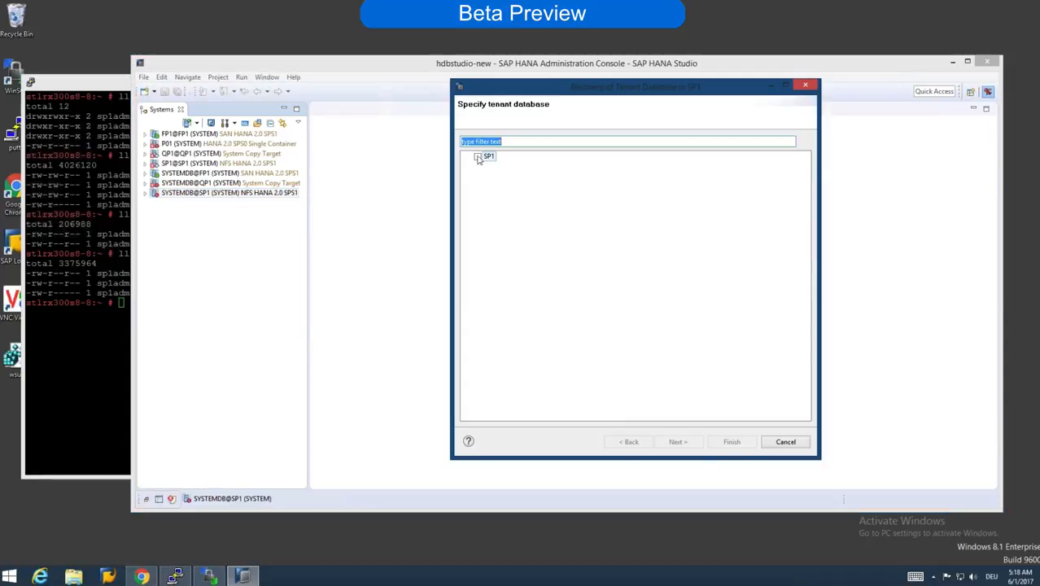
click(479, 157)
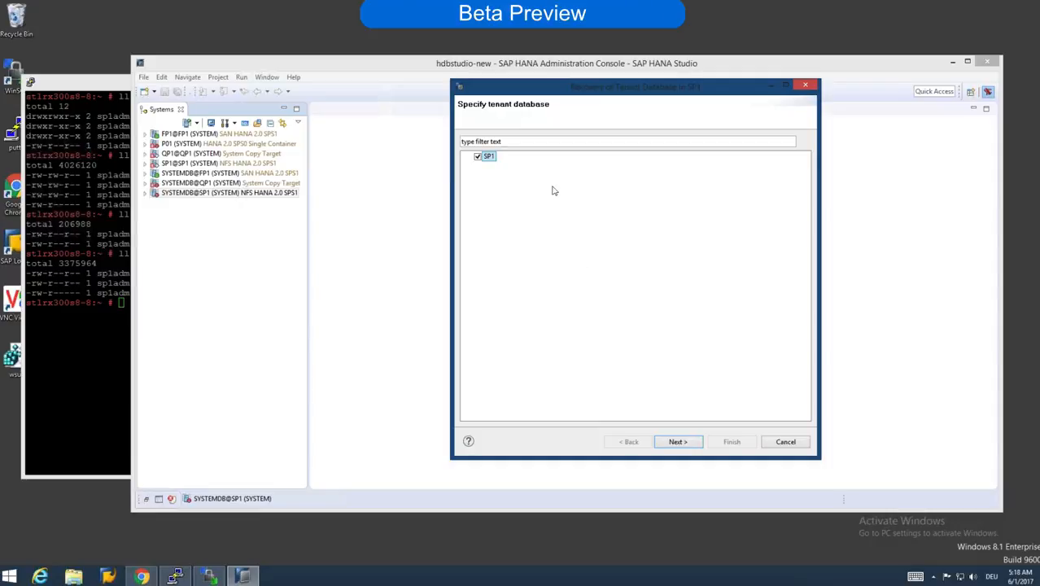
click(678, 442)
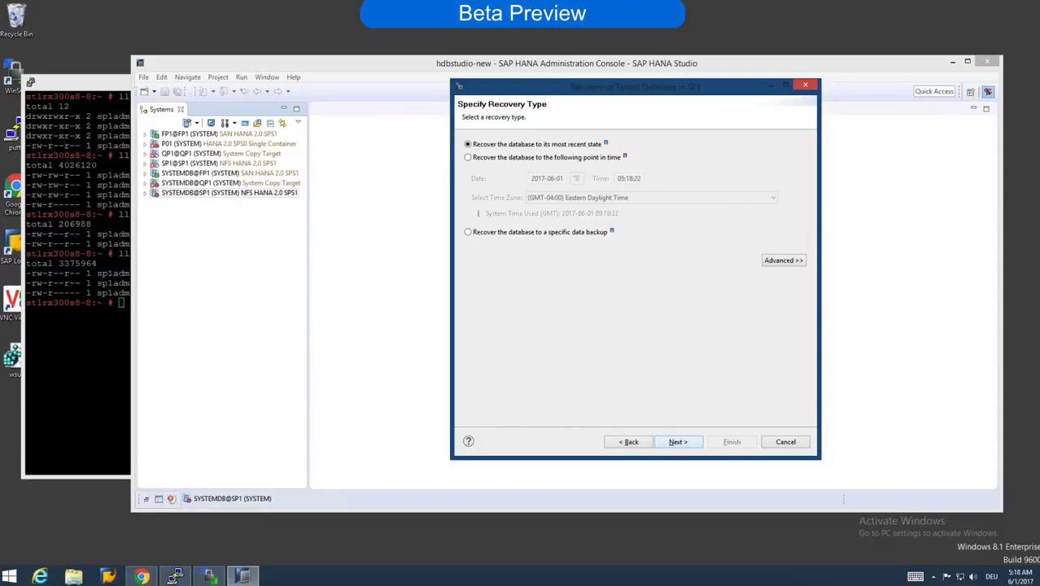
click(678, 442)
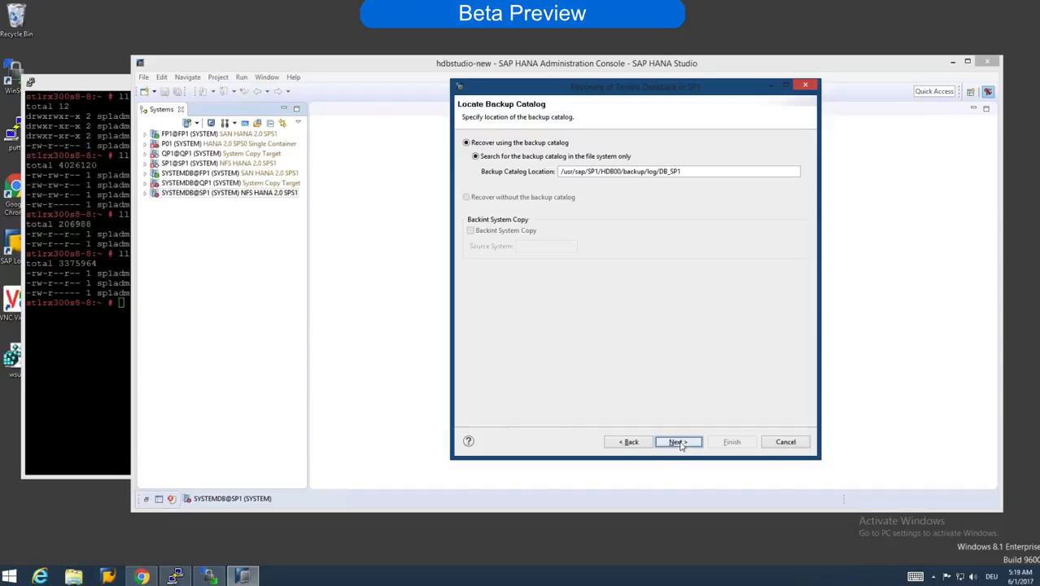
click(677, 441)
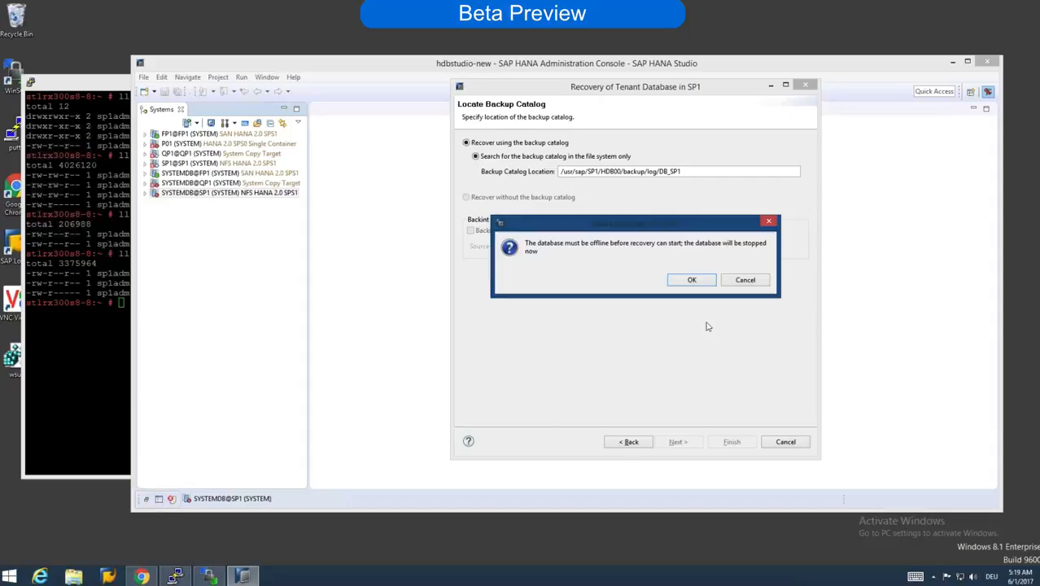
click(692, 280)
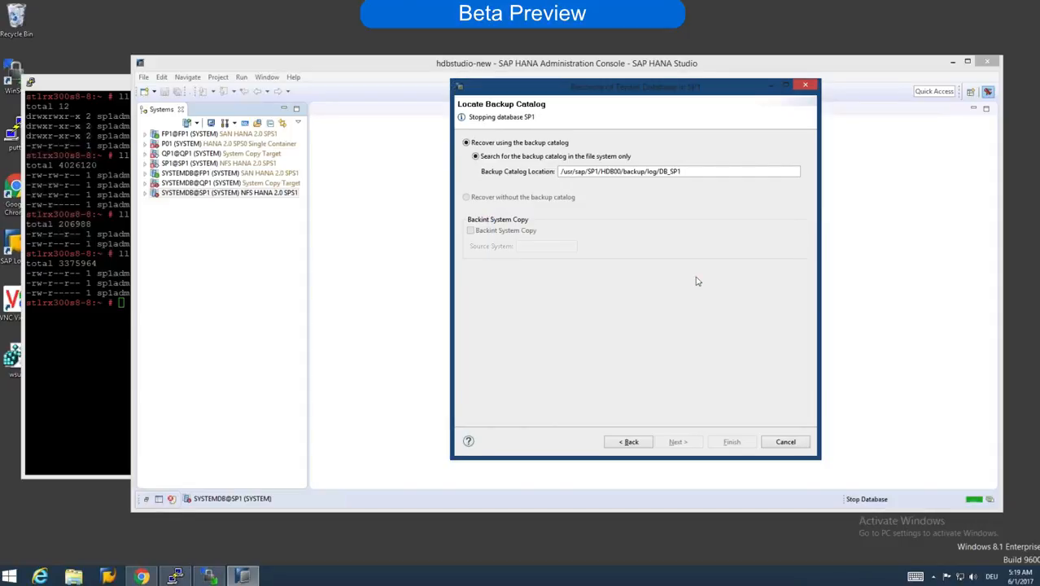
click(680, 441)
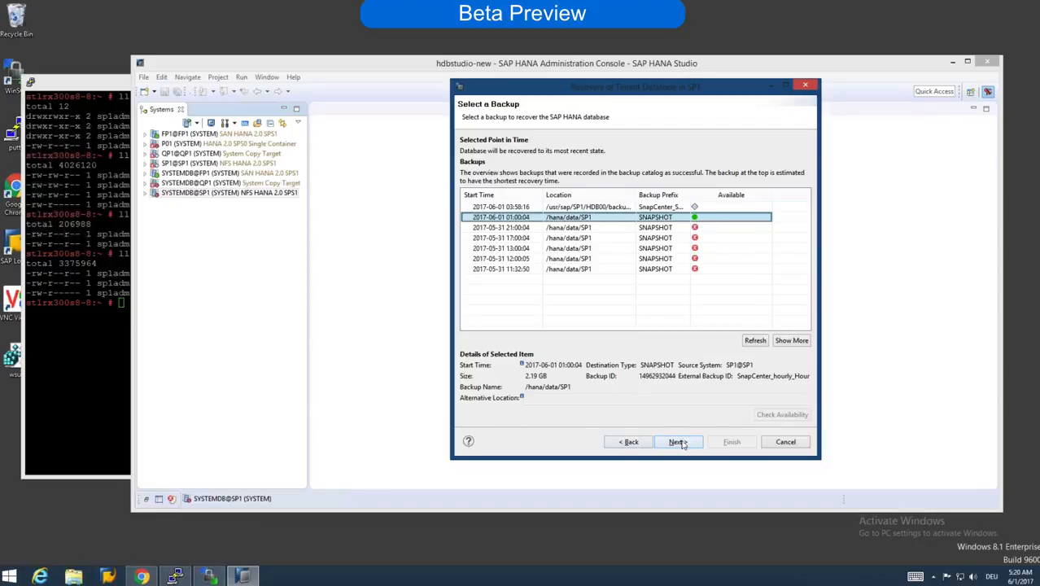
Step: Recover from the newest snapshot with default log location and settings, finishing at the summary
click(677, 441)
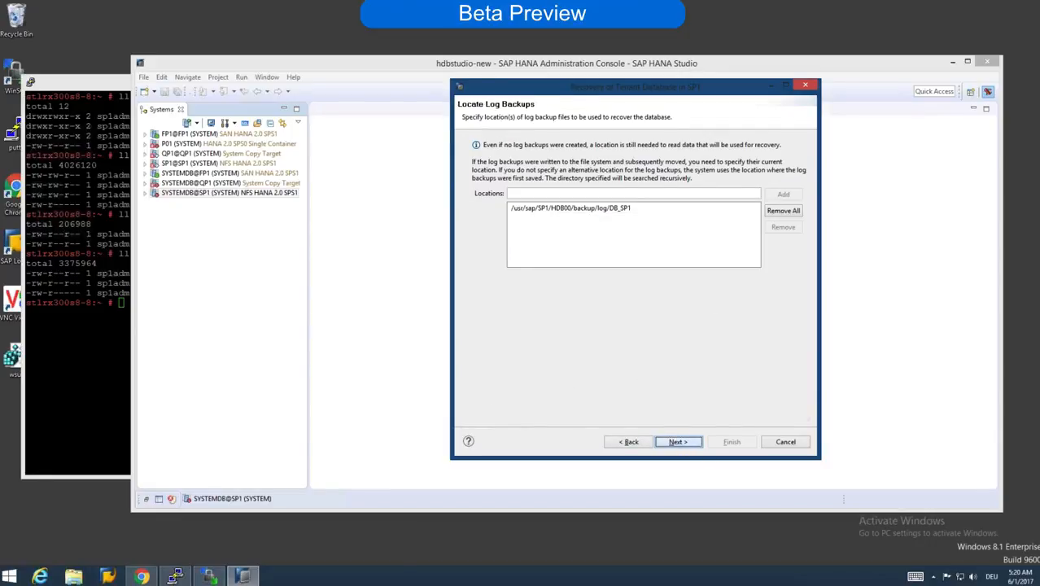
click(678, 441)
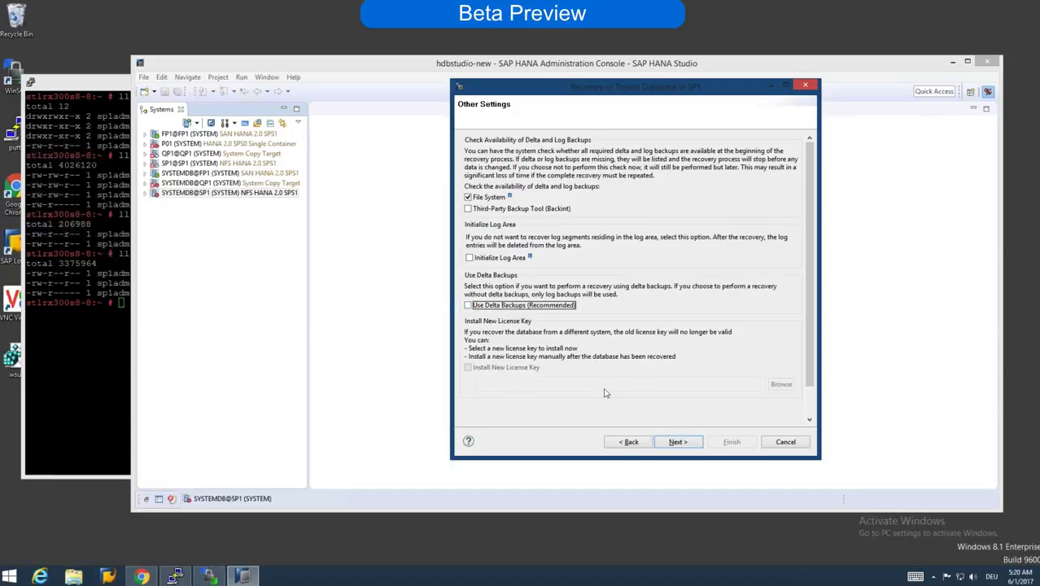
click(678, 441)
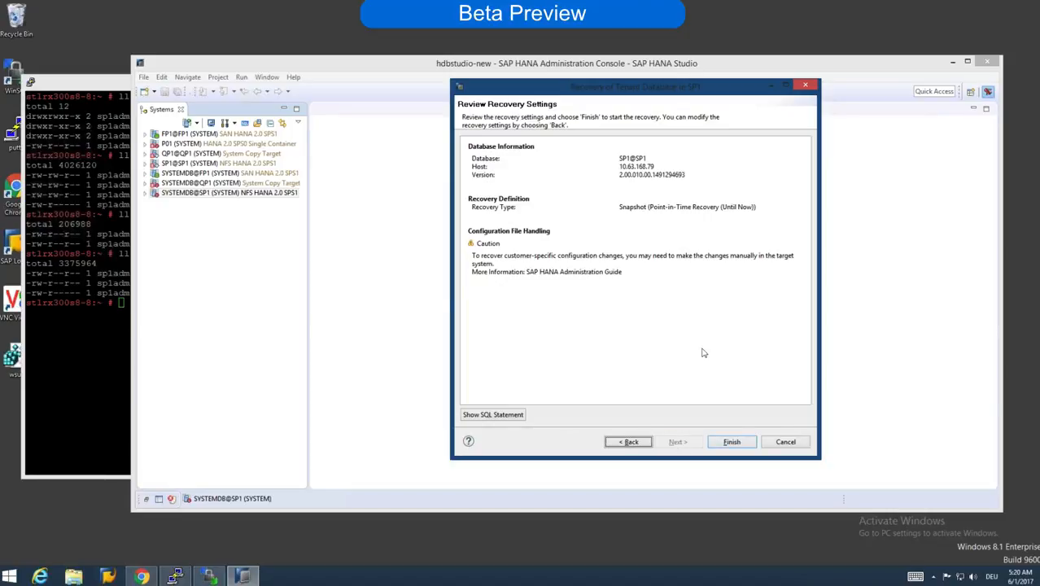
click(733, 442)
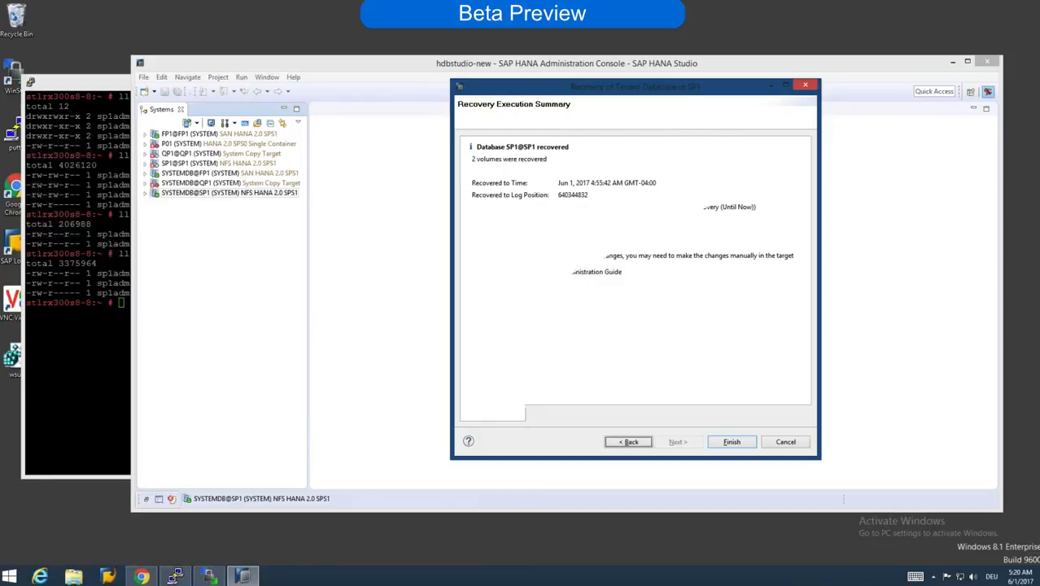
click(732, 441)
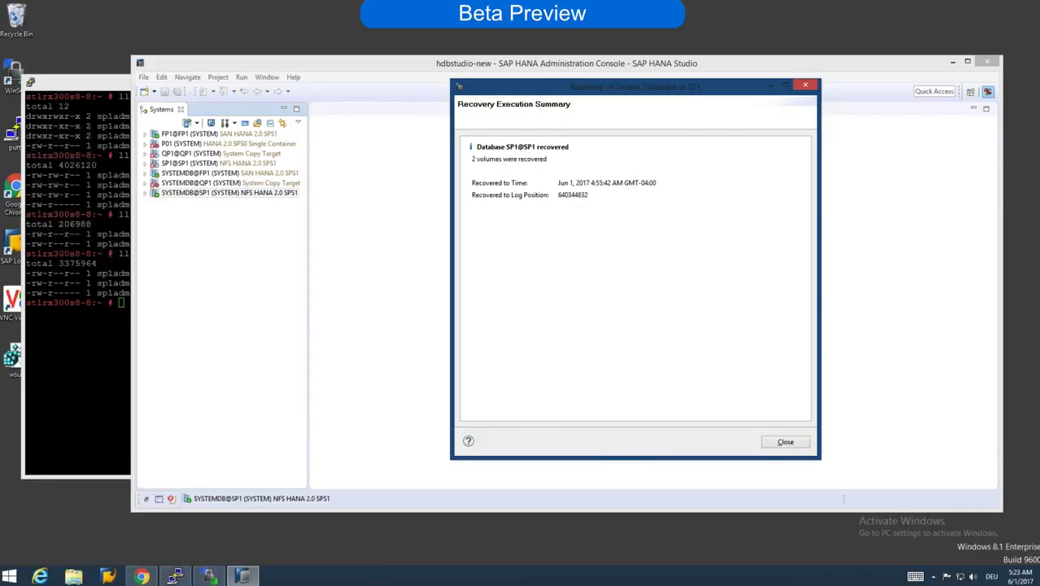
Step: Open Administration for the system database and SP1@SP1 and show the Landscape services view
right_click(199, 192)
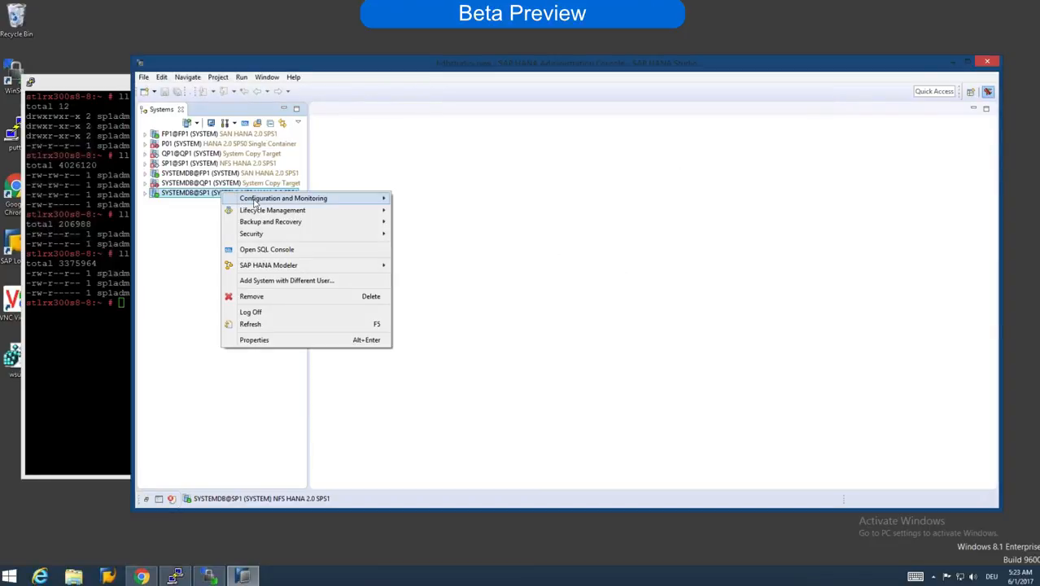
mouse_move(283, 198)
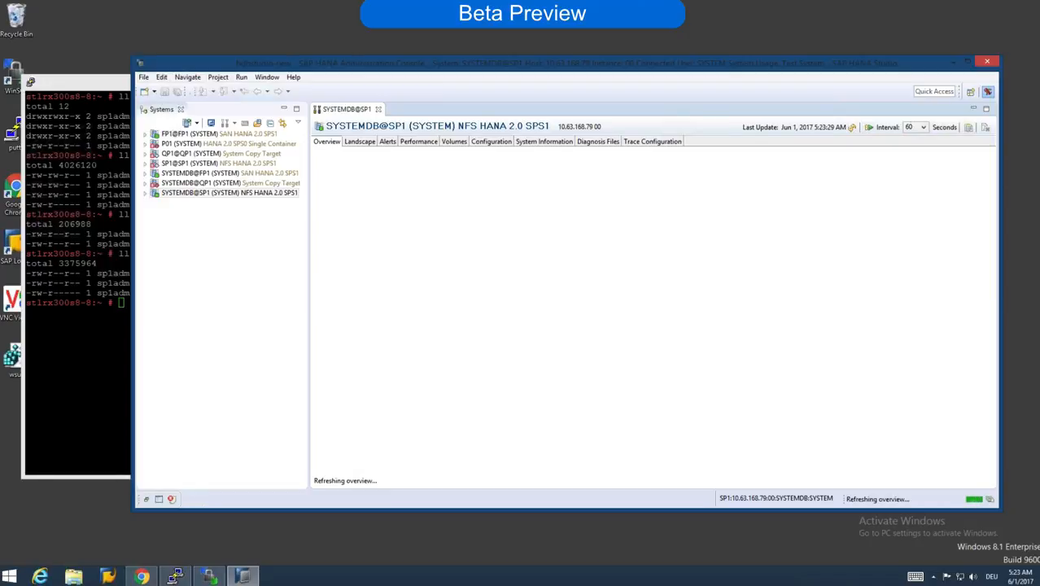
right_click(189, 163)
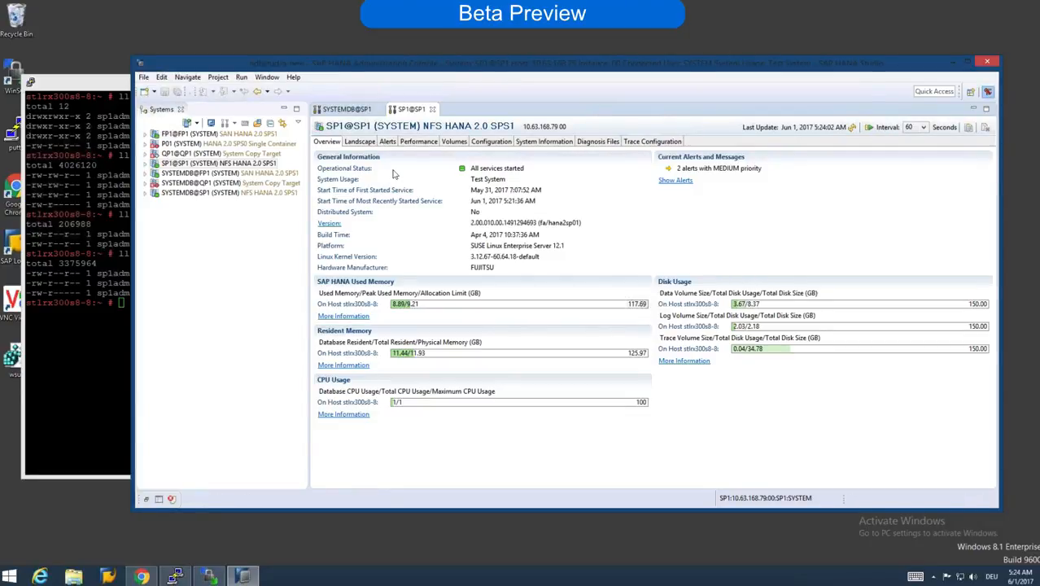
click(358, 140)
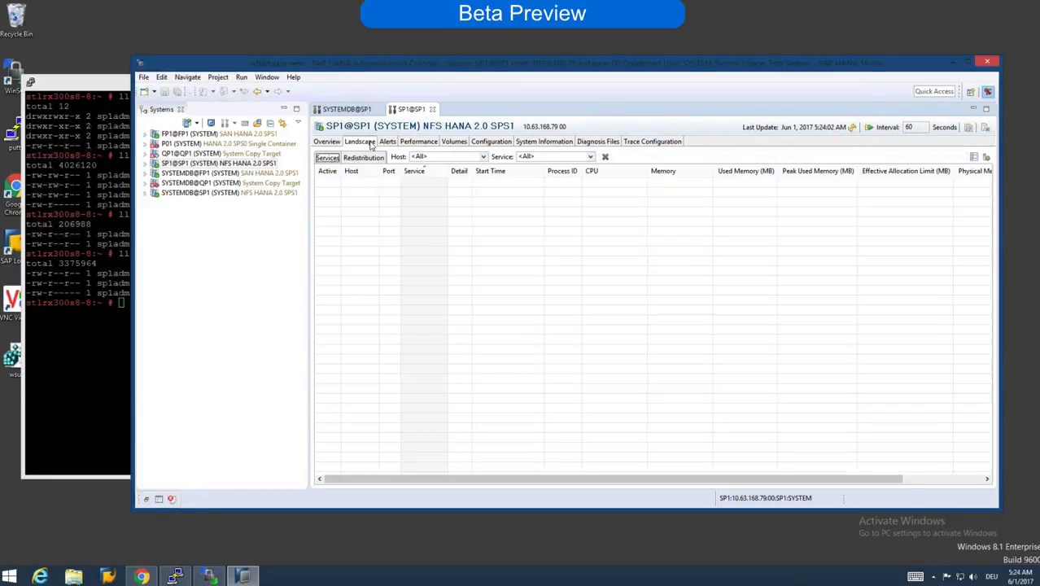